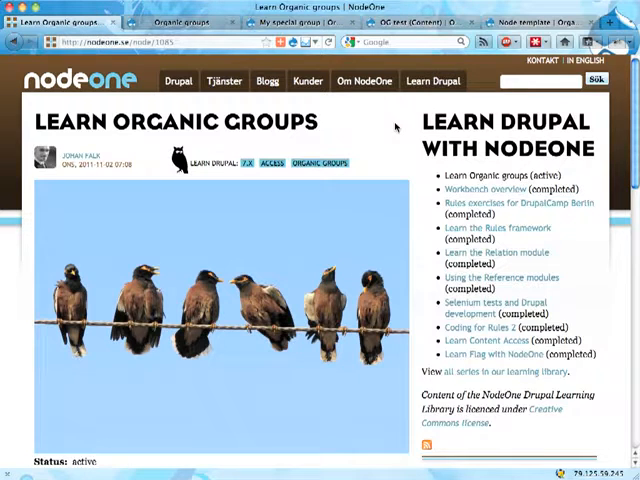
Scroll the group page, then view the front page listing 'Another article' and 'This is an article'
{"action": "scroll", "scroll_direction": "down", "scroll_amount": 3}
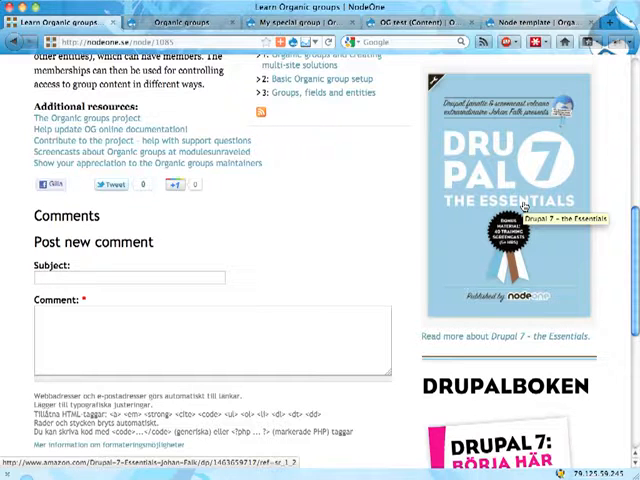
{"action": "mouse_move", "coordinate": [288, 250]}
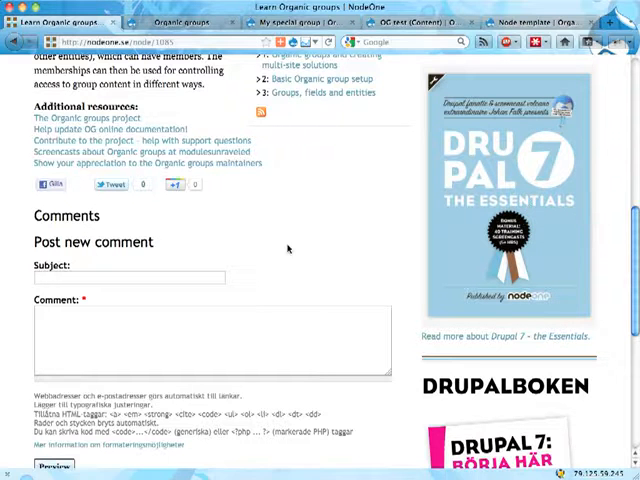
{"action": "scroll", "scroll_direction": "up", "scroll_amount": 3}
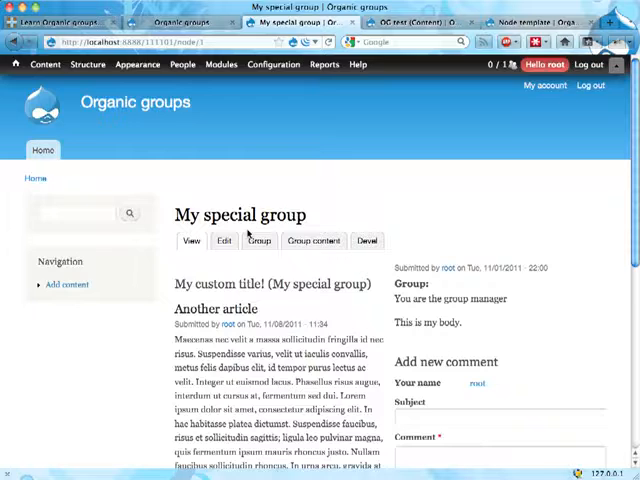
{"action": "scroll", "scroll_direction": "down", "scroll_amount": 3}
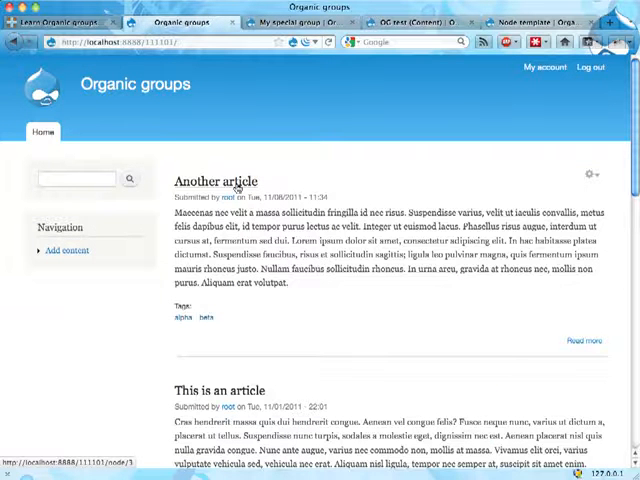
Open the 'Another article' node page and scroll through its body text
{"action": "left_click", "coordinate": [214, 181]}
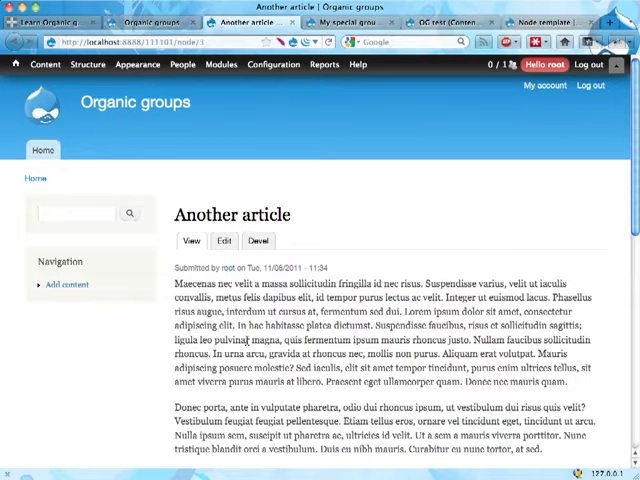
{"action": "scroll", "scroll_direction": "down", "scroll_amount": 3}
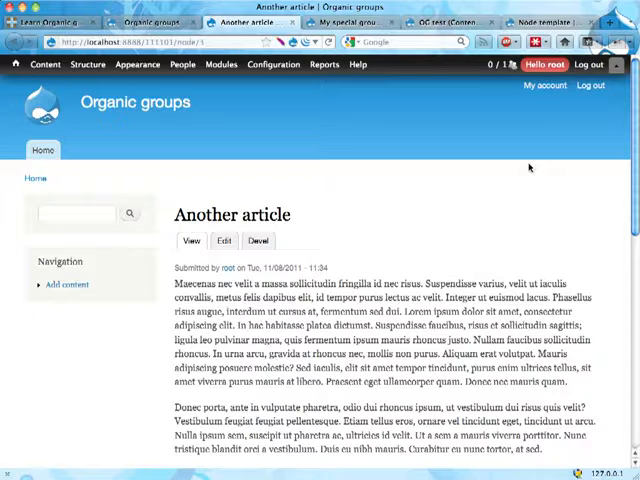
{"action": "mouse_move", "coordinate": [481, 118]}
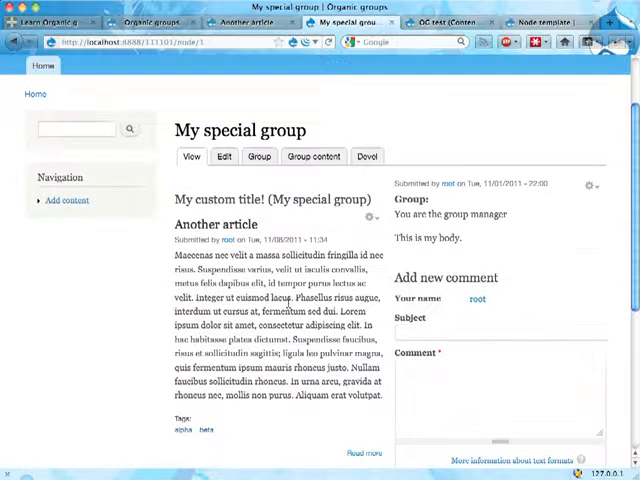
{"action": "mouse_move", "coordinate": [288, 303]}
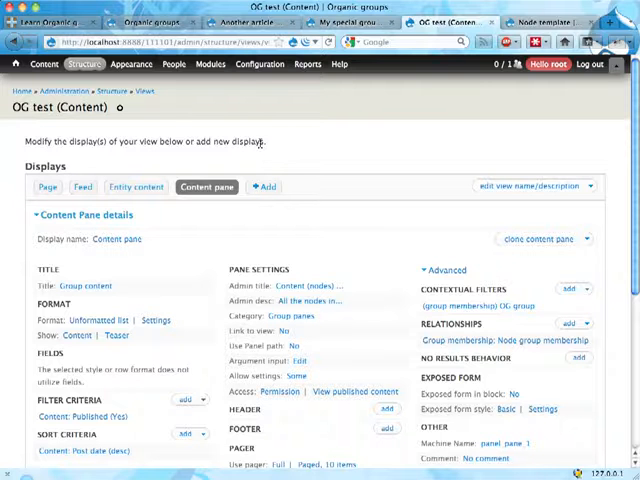
Set the OG test pane's required context to OG group > Entity ID and apply
{"action": "scroll", "scroll_direction": "down", "scroll_amount": 3}
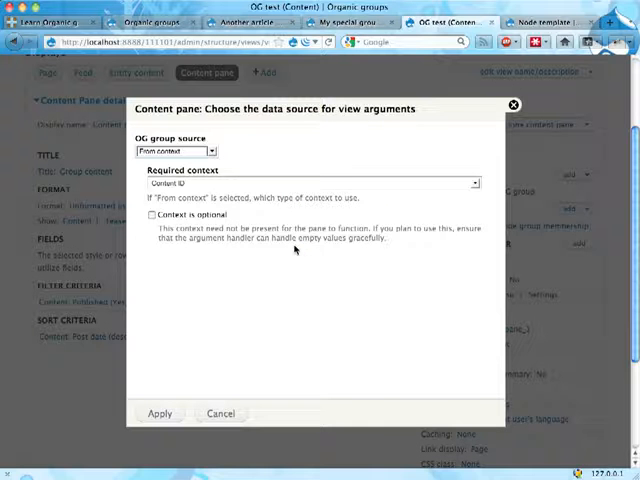
{"action": "mouse_move", "coordinate": [349, 184]}
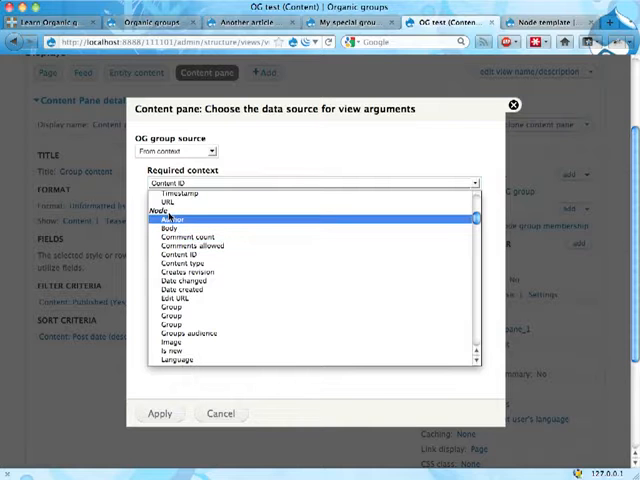
{"action": "left_click", "coordinate": [185, 258]}
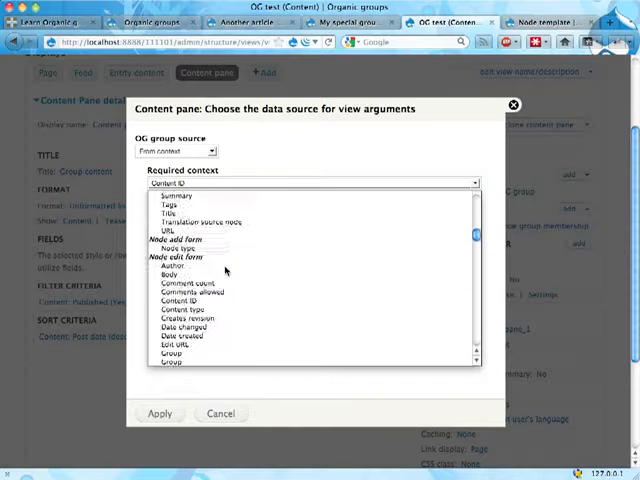
{"action": "scroll", "scroll_direction": "down", "scroll_amount": 3}
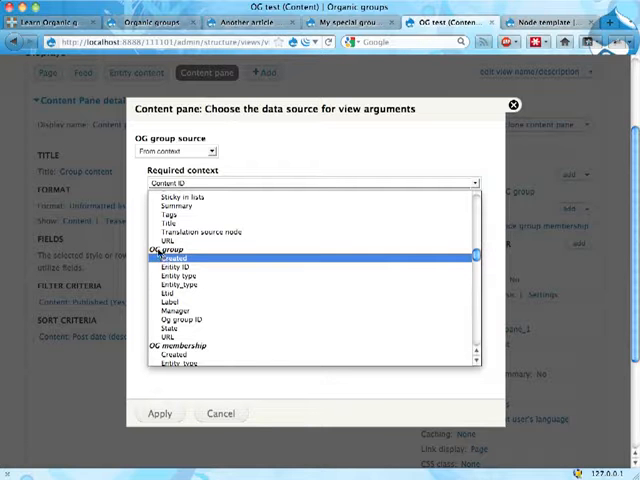
{"action": "left_click", "coordinate": [172, 271]}
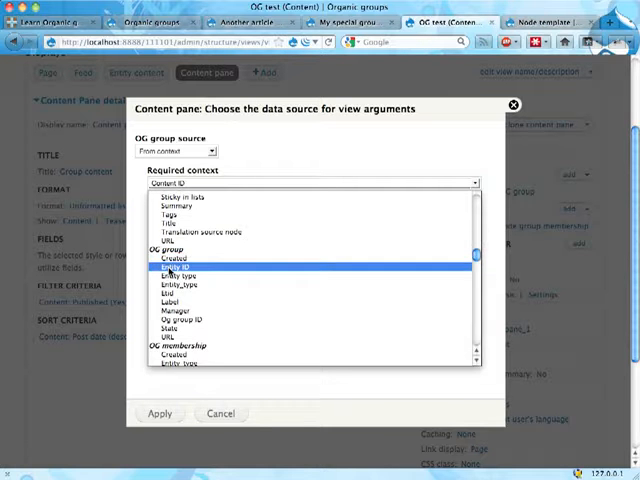
{"action": "left_click", "coordinate": [177, 269]}
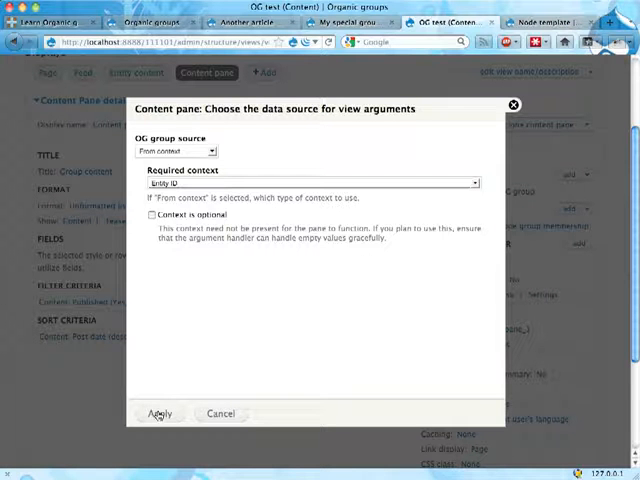
{"action": "left_click", "coordinate": [159, 414]}
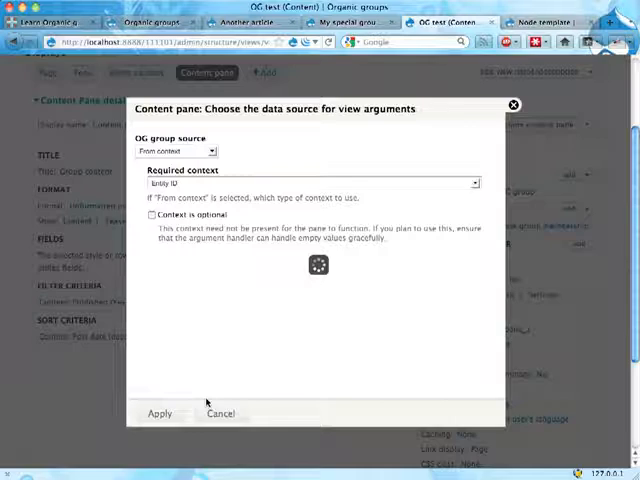
{"action": "left_click", "coordinate": [159, 413]}
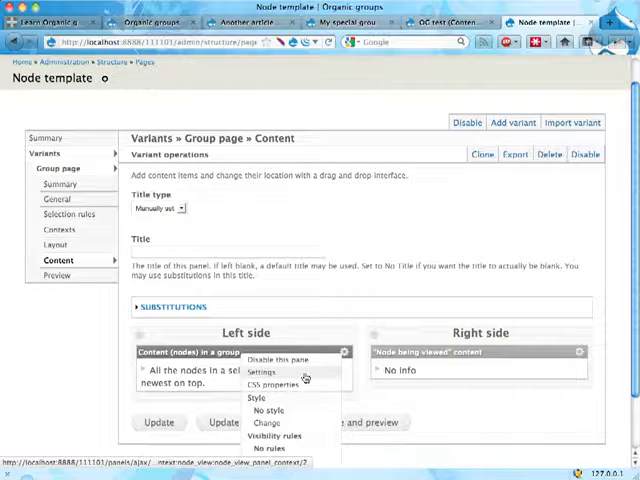
Review the group content pane settings, close them, and switch to the My special group tab
{"action": "left_click", "coordinate": [266, 372]}
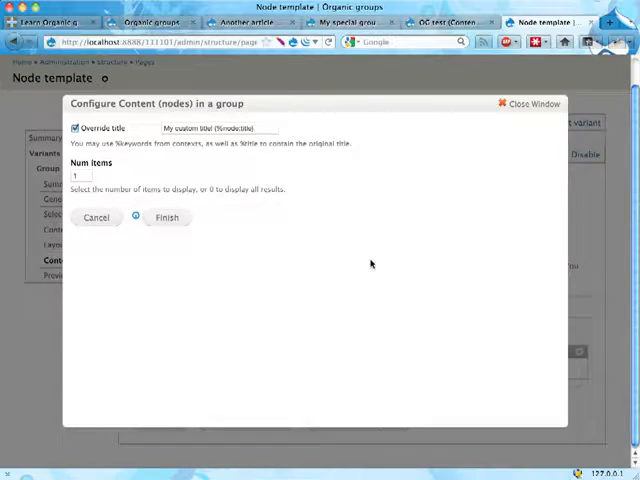
{"action": "left_click", "coordinate": [166, 217]}
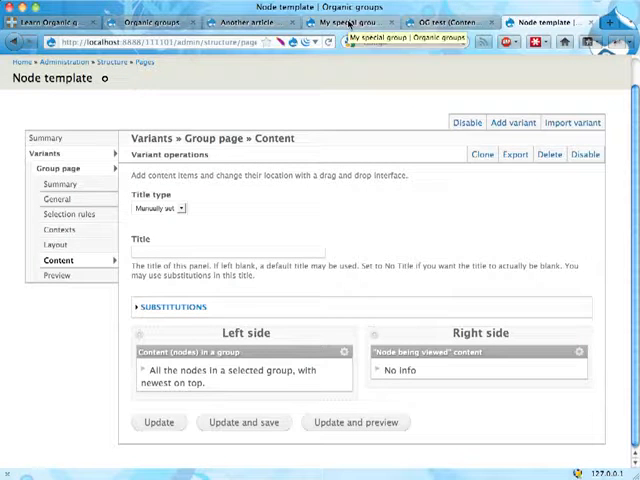
{"action": "left_click", "coordinate": [358, 22]}
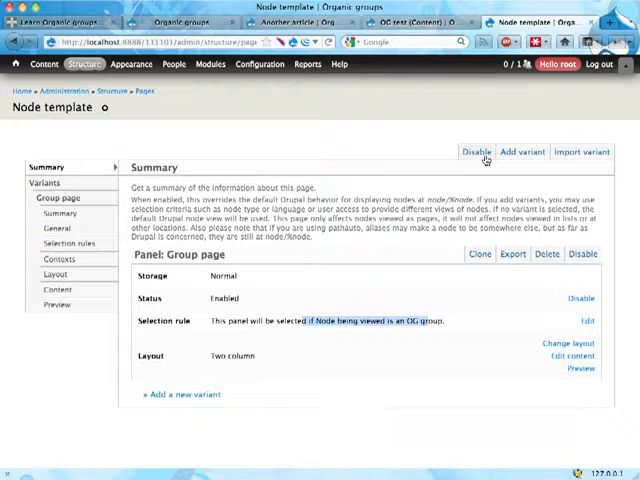
Create a node template variant titled 'OG content' with selection rules enabled
{"action": "left_click", "coordinate": [519, 152]}
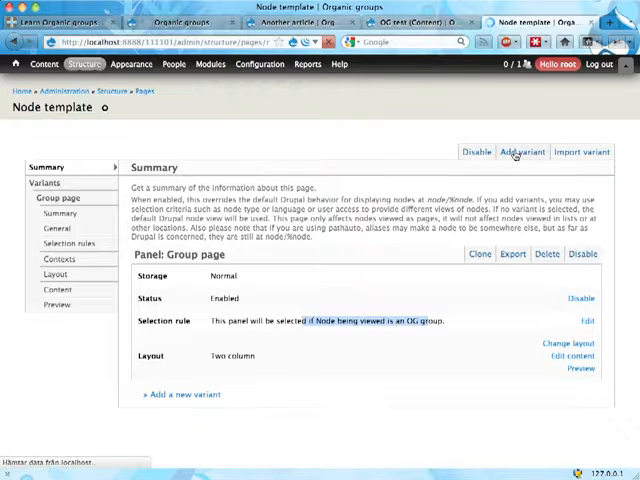
{"action": "left_click", "coordinate": [520, 152]}
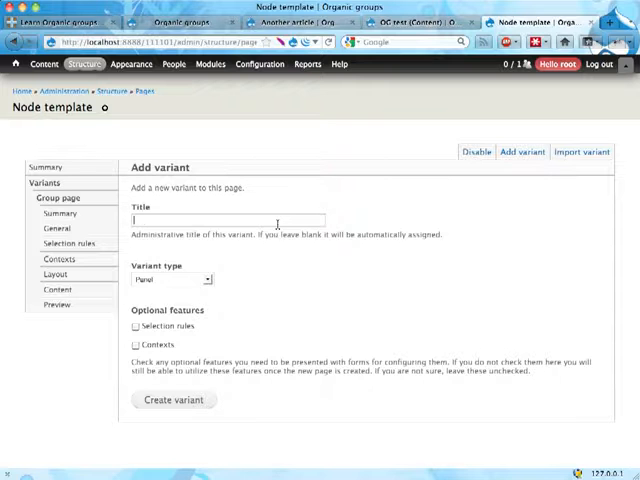
{"action": "type", "text": "OG content"}
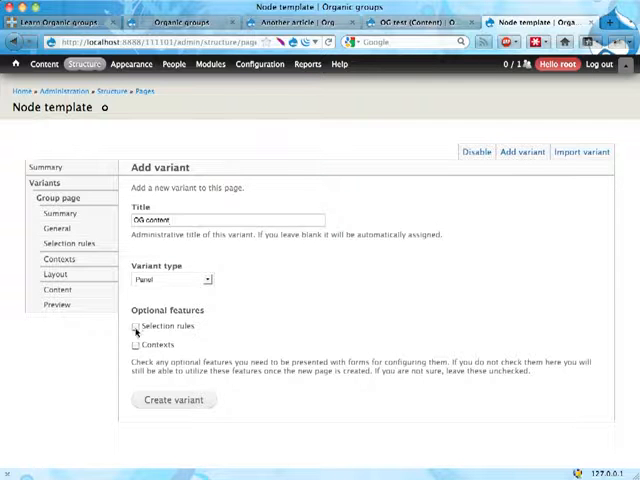
{"action": "left_click", "coordinate": [138, 326]}
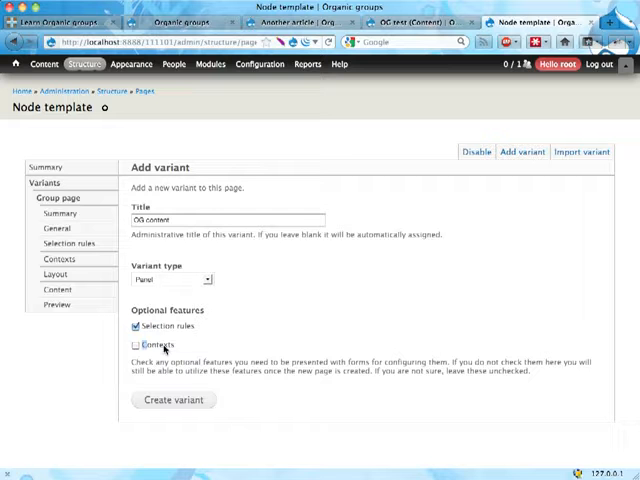
{"action": "left_click", "coordinate": [173, 399]}
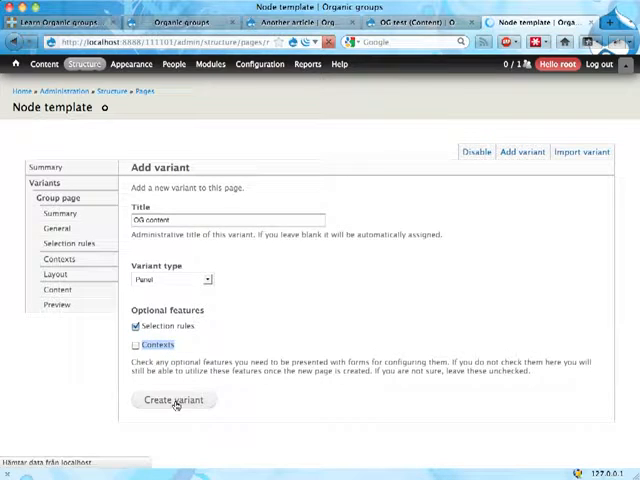
{"action": "left_click", "coordinate": [173, 400]}
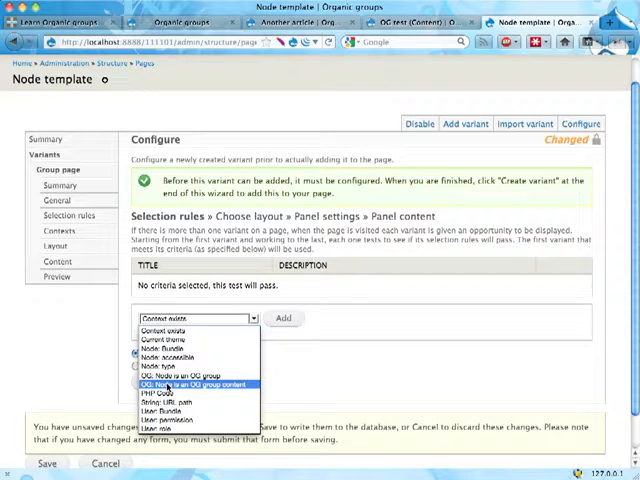
Add the 'OG: Node is an OG group content' selection rule and continue
{"action": "left_click", "coordinate": [285, 318]}
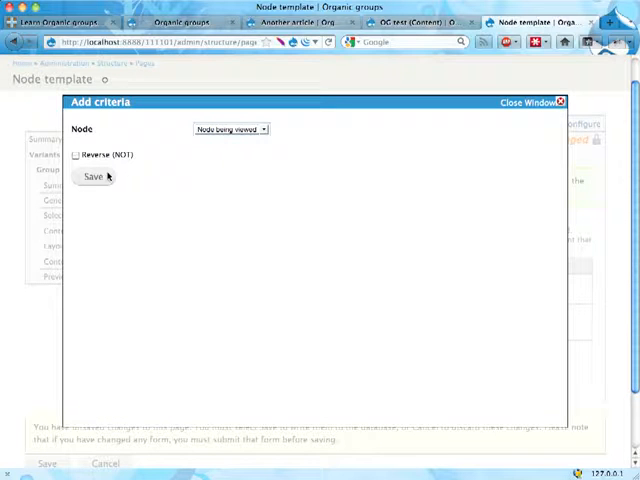
{"action": "left_click", "coordinate": [92, 177]}
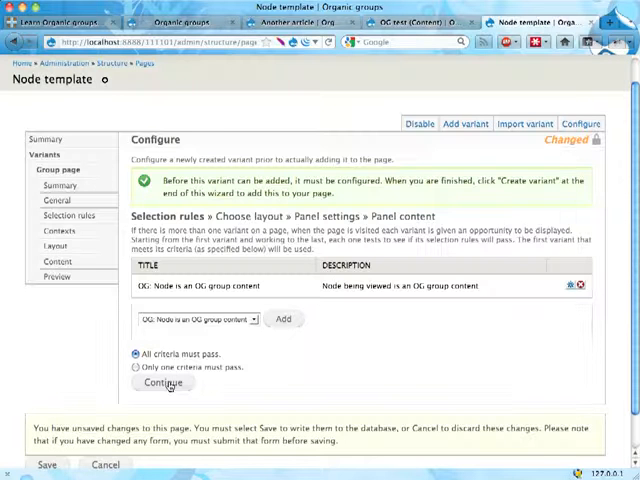
{"action": "left_click", "coordinate": [283, 319]}
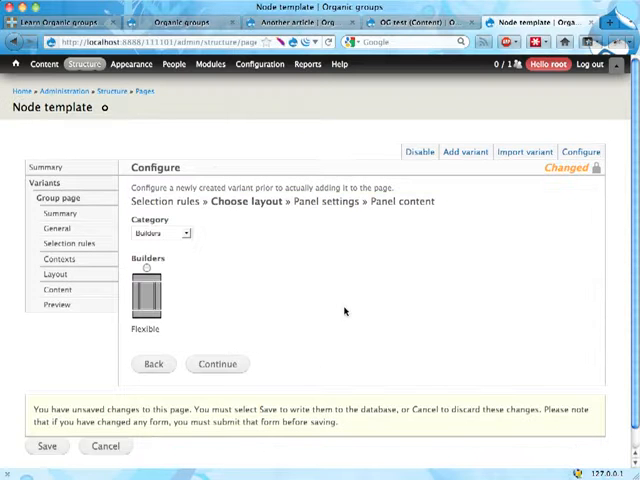
Choose the two-column layout and continue past the panel settings
{"action": "left_click", "coordinate": [158, 233]}
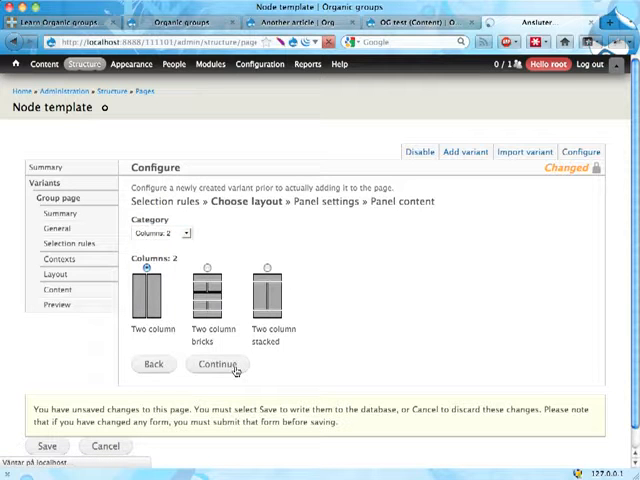
{"action": "left_click", "coordinate": [217, 364]}
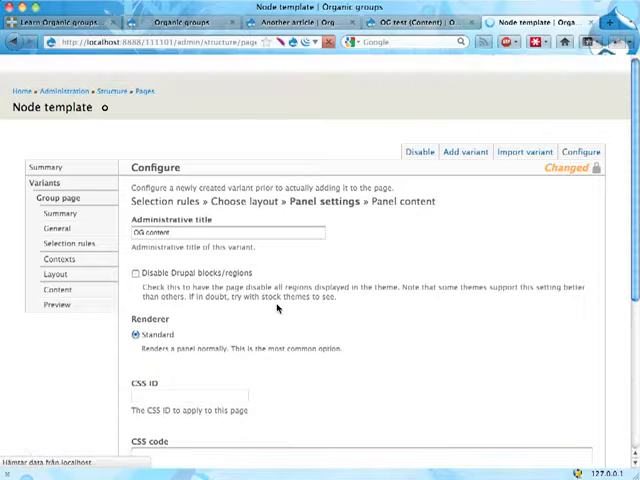
{"action": "scroll", "scroll_direction": "down", "scroll_amount": 3}
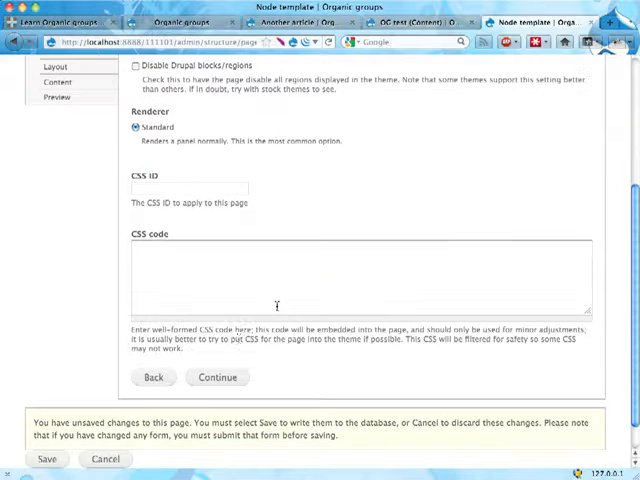
{"action": "left_click", "coordinate": [217, 376]}
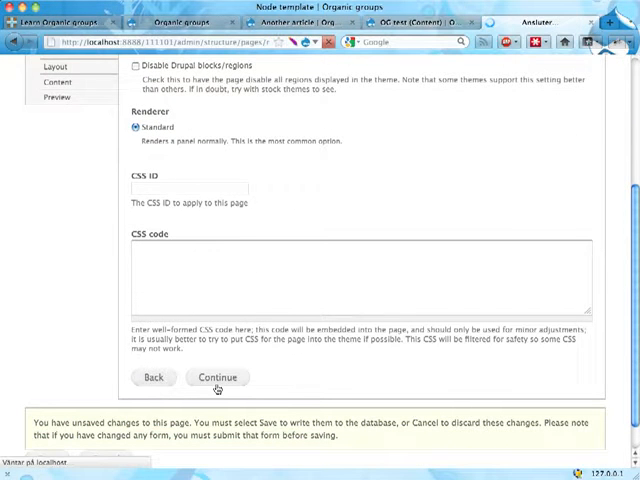
{"action": "left_click", "coordinate": [216, 377]}
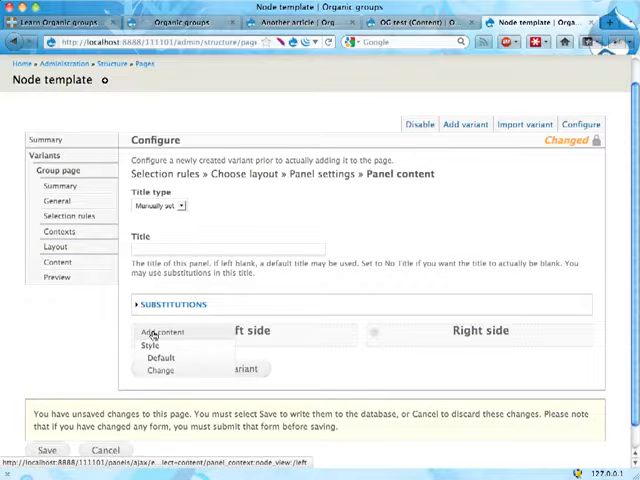
Place the node being viewed's content in the left side
{"action": "left_click", "coordinate": [162, 331]}
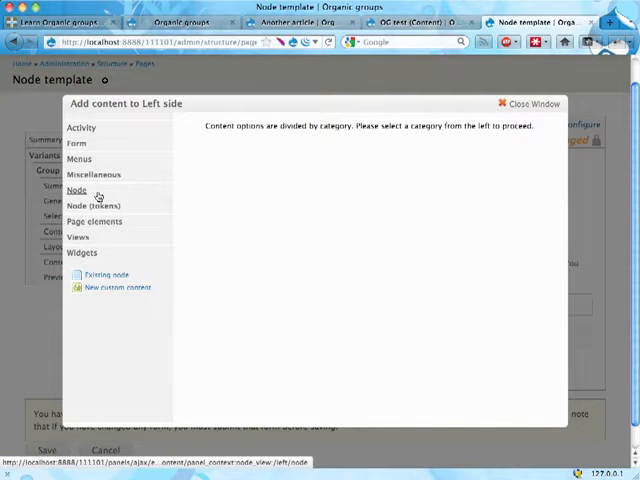
{"action": "left_click", "coordinate": [75, 190]}
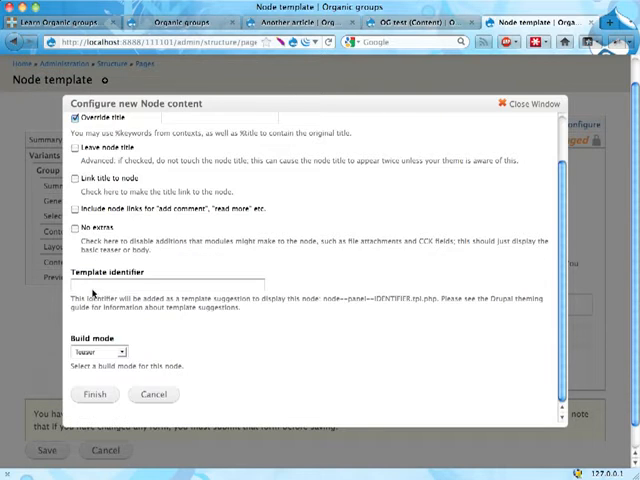
{"action": "left_click", "coordinate": [95, 351]}
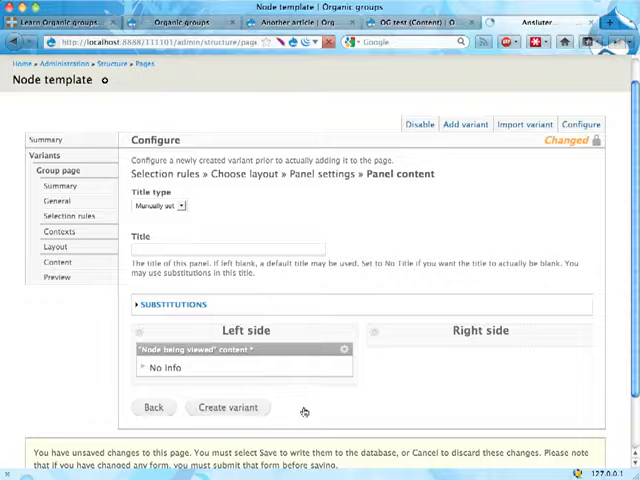
Create the OG content variant and update and save its layout
{"action": "left_click", "coordinate": [227, 407]}
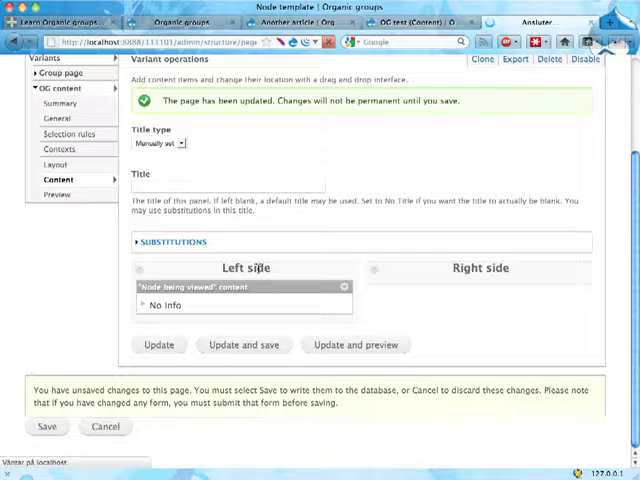
{"action": "left_click", "coordinate": [260, 64]}
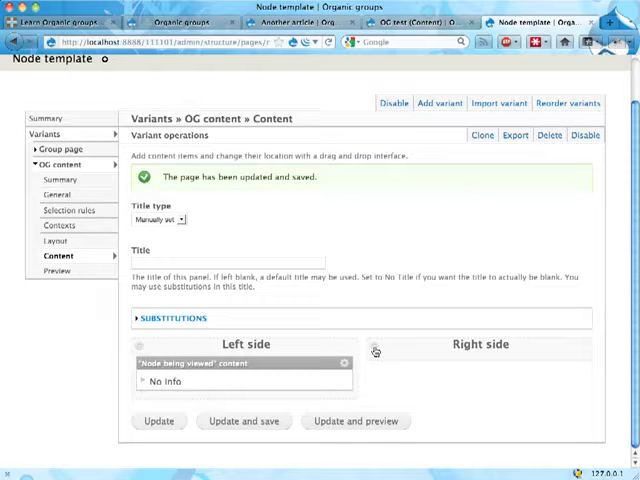
{"action": "left_click", "coordinate": [376, 351]}
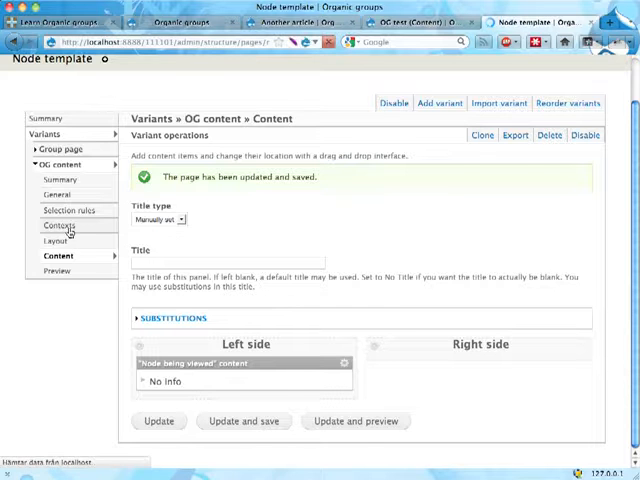
Add the 'OG group from node' Group relationship in Contexts, save, and select the group entity ID token
{"action": "left_click", "coordinate": [58, 224]}
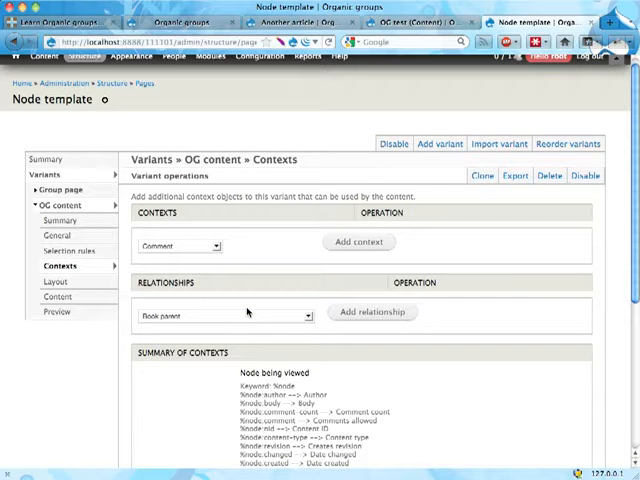
{"action": "scroll", "scroll_direction": "down", "scroll_amount": 3}
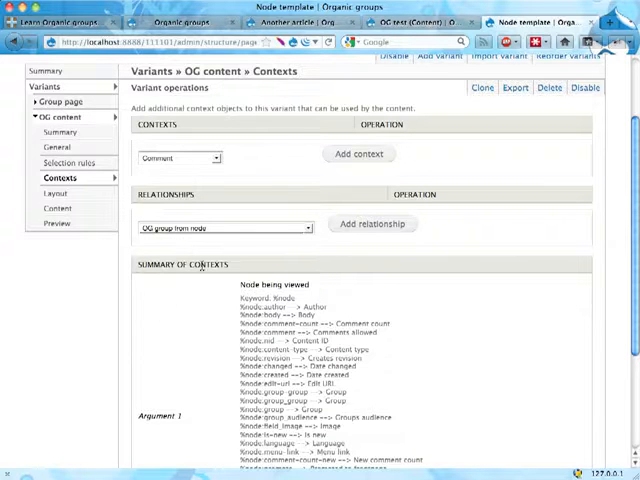
{"action": "left_click", "coordinate": [373, 223]}
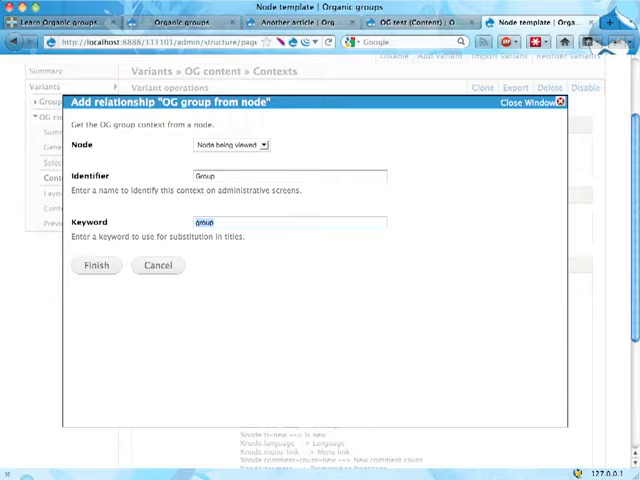
{"action": "left_click", "coordinate": [96, 265]}
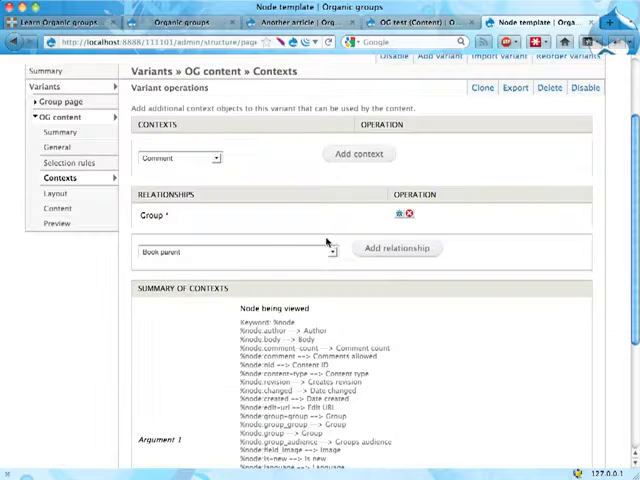
{"action": "scroll", "scroll_direction": "down", "scroll_amount": 3}
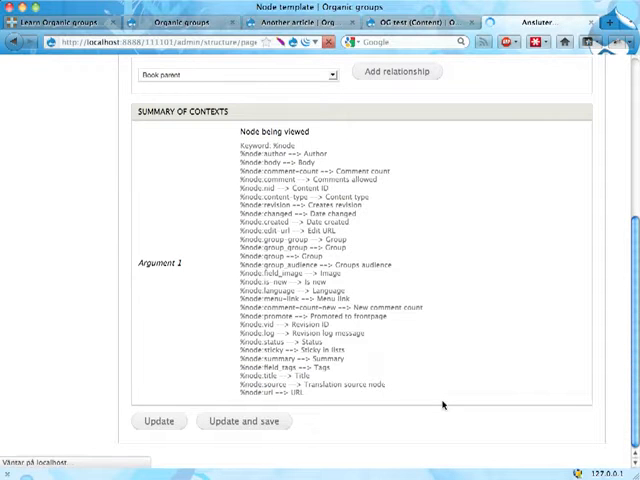
{"action": "left_click", "coordinate": [243, 421]}
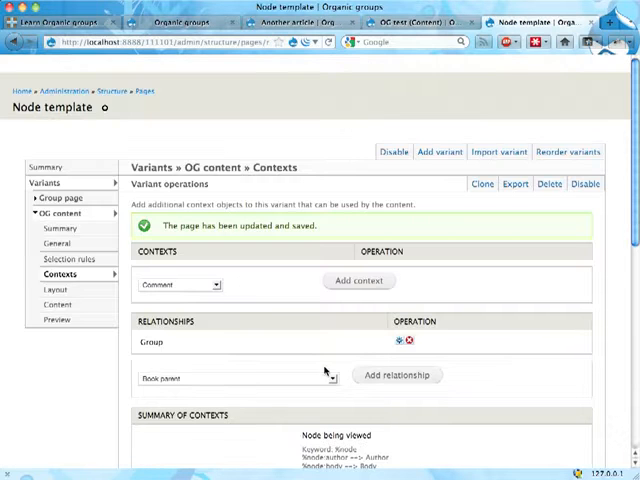
{"action": "scroll", "scroll_direction": "down", "scroll_amount": 3}
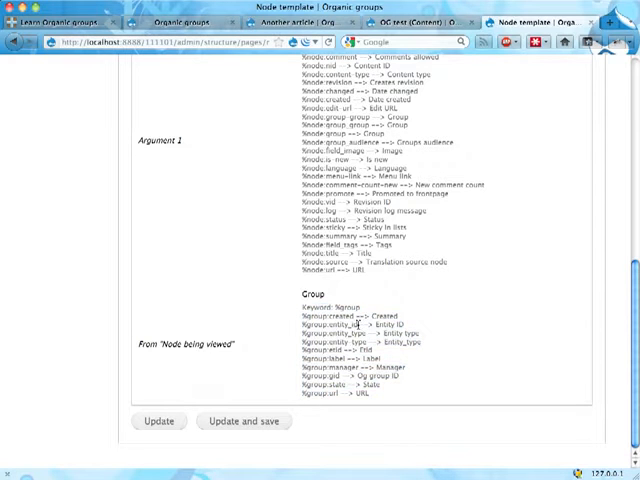
{"action": "double_click", "coordinate": [324, 326]}
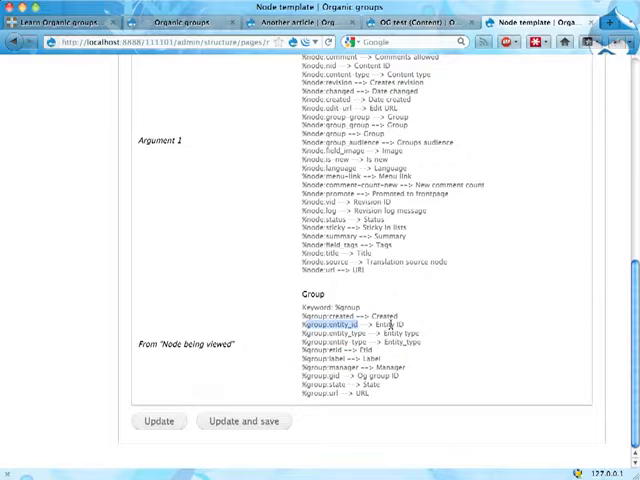
Add a right-side 'Content (nodes) in a group' pane using Group context, titled 'More stuff from'
{"action": "left_click", "coordinate": [244, 421]}
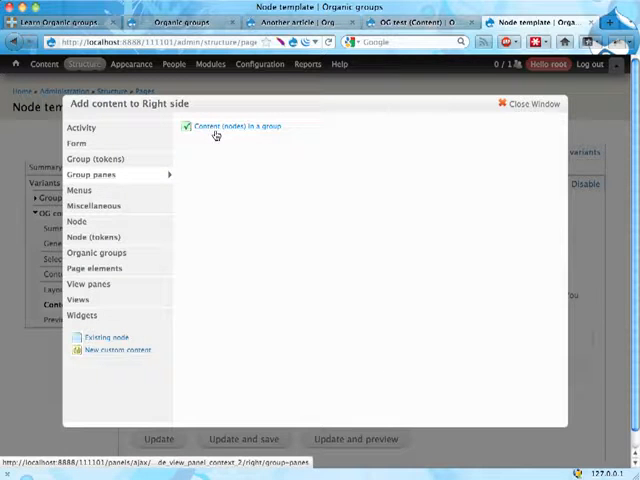
{"action": "mouse_move", "coordinate": [240, 126]}
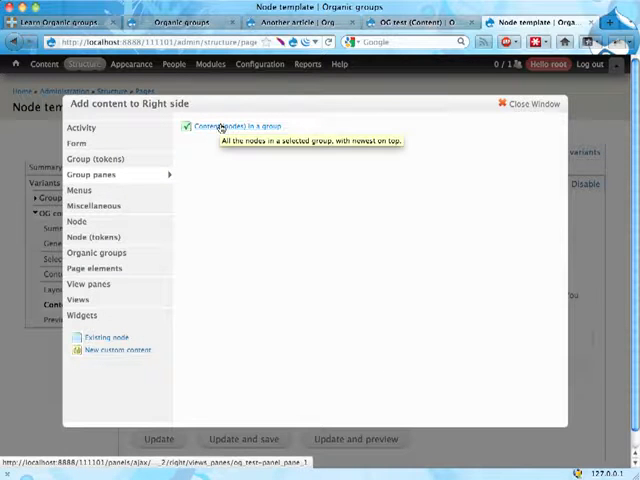
{"action": "left_click", "coordinate": [235, 126]}
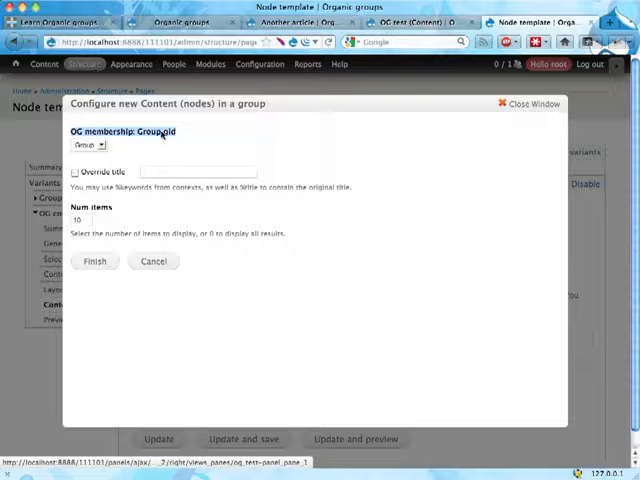
{"action": "left_click", "coordinate": [89, 145]}
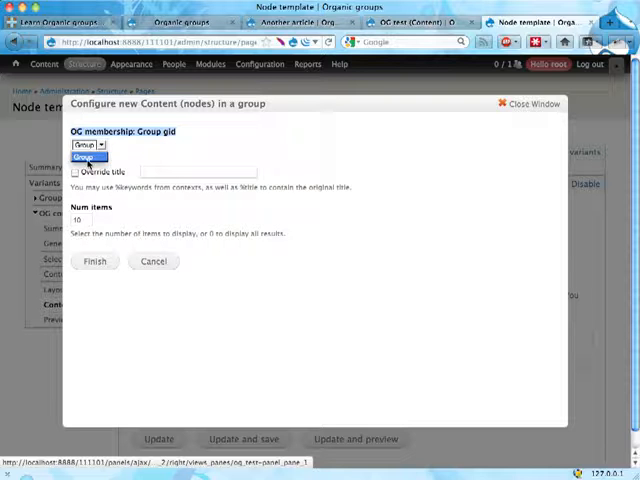
{"action": "left_click", "coordinate": [87, 145]}
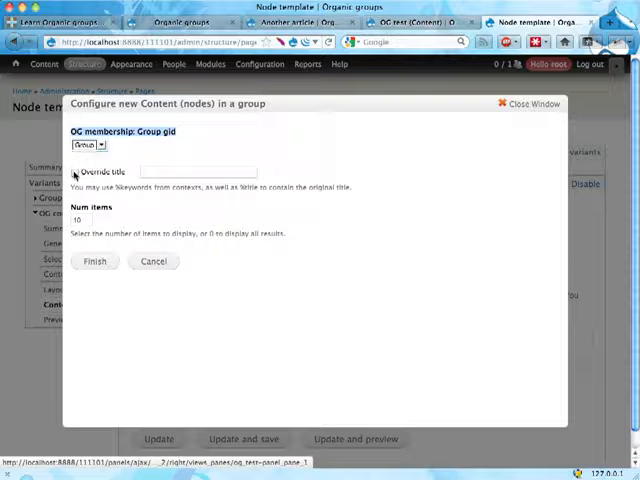
{"action": "type", "text": "More"}
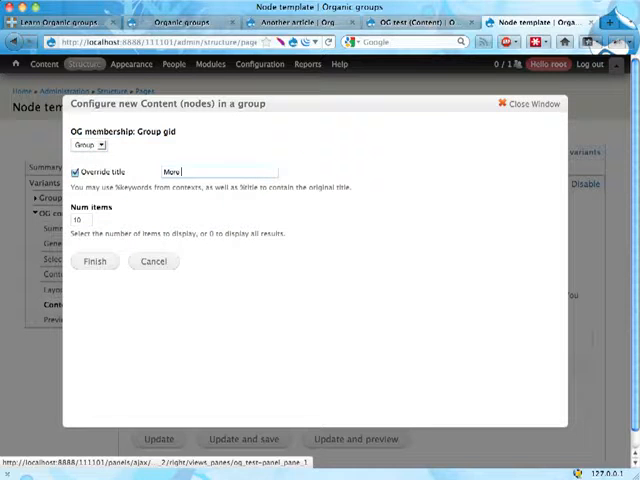
{"action": "type", "text": "stuff from"}
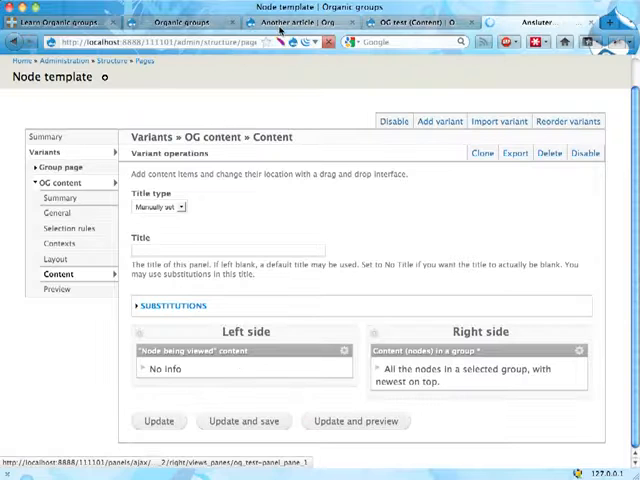
Switch to the article page tab and scroll to check the 'More stuff from' listing
{"action": "left_click", "coordinate": [290, 22]}
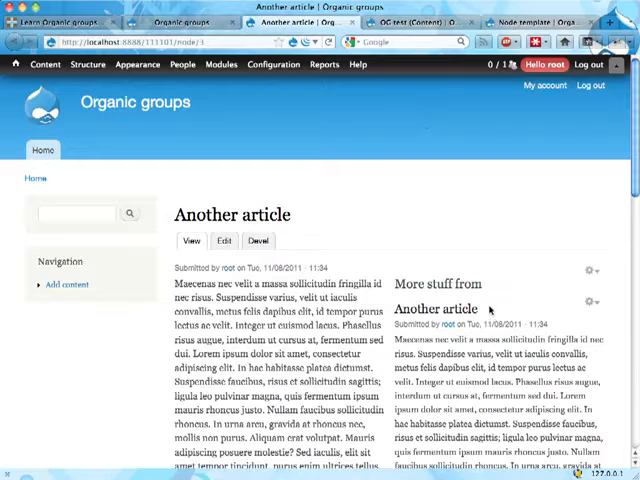
{"action": "scroll", "scroll_direction": "down", "scroll_amount": 3}
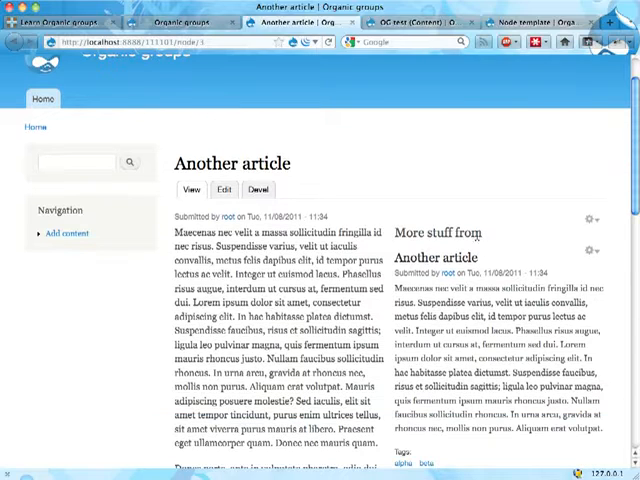
{"action": "scroll", "scroll_direction": "down", "scroll_amount": 3}
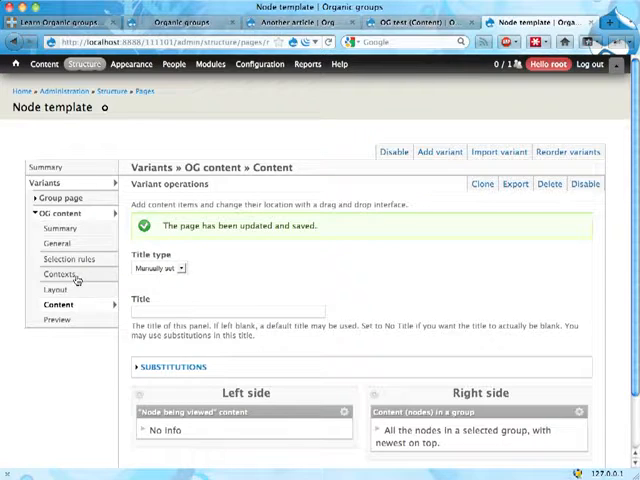
Retitle the group content pane 'More stuff from %group:label' using the substitution keyword, and save
{"action": "left_click", "coordinate": [58, 274]}
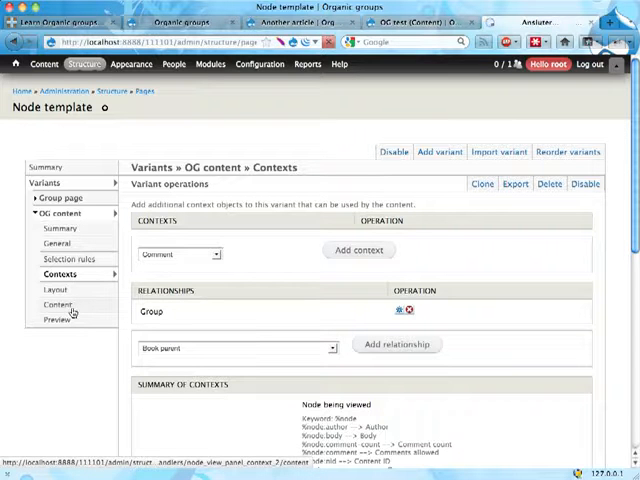
{"action": "left_click", "coordinate": [60, 305]}
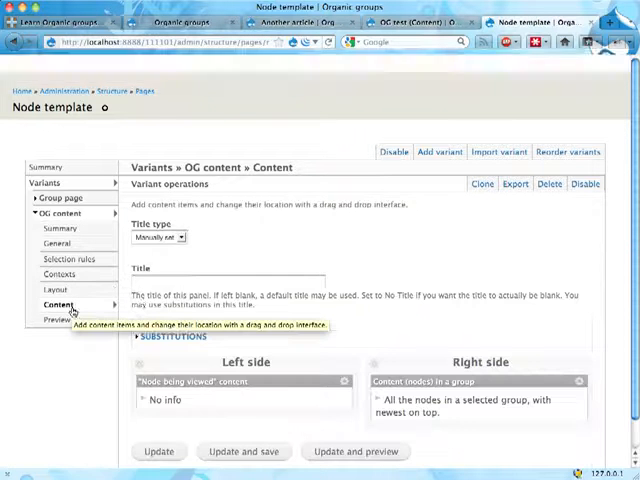
{"action": "left_click", "coordinate": [178, 337]}
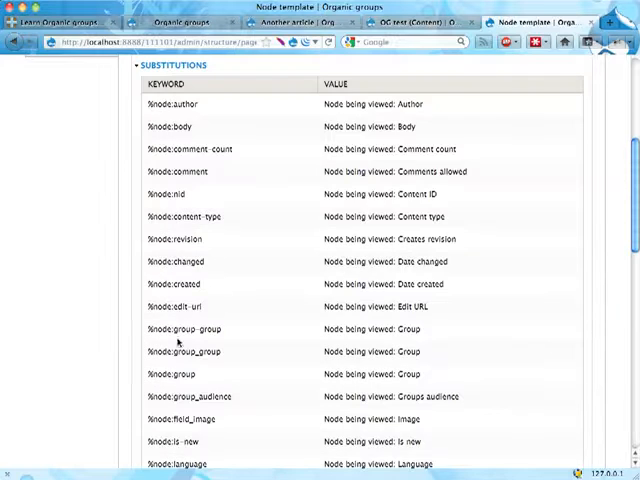
{"action": "scroll", "scroll_direction": "down", "scroll_amount": 3}
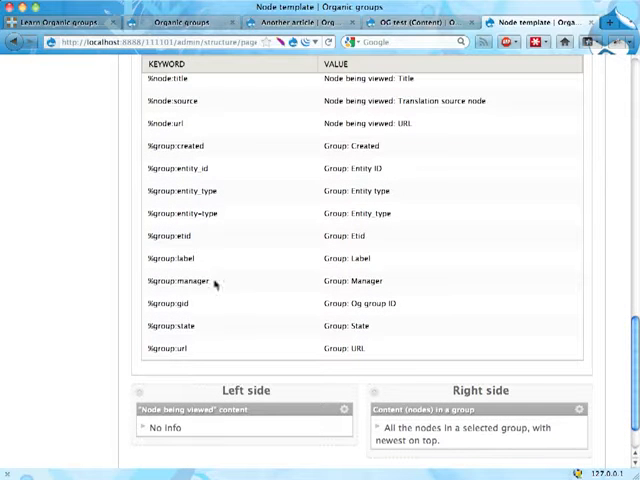
{"action": "double_click", "coordinate": [168, 258]}
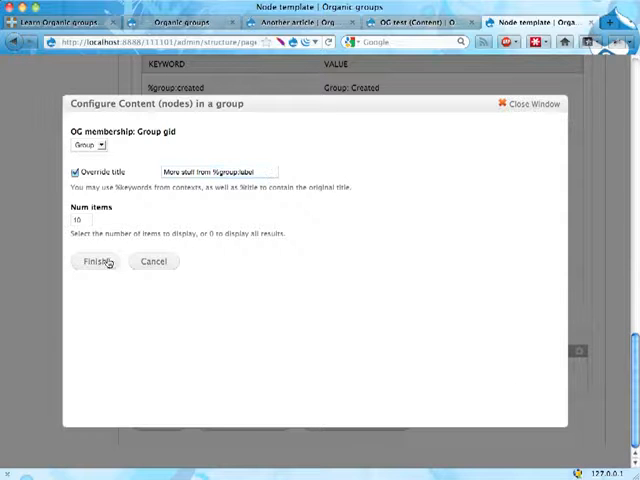
{"action": "left_click", "coordinate": [93, 261]}
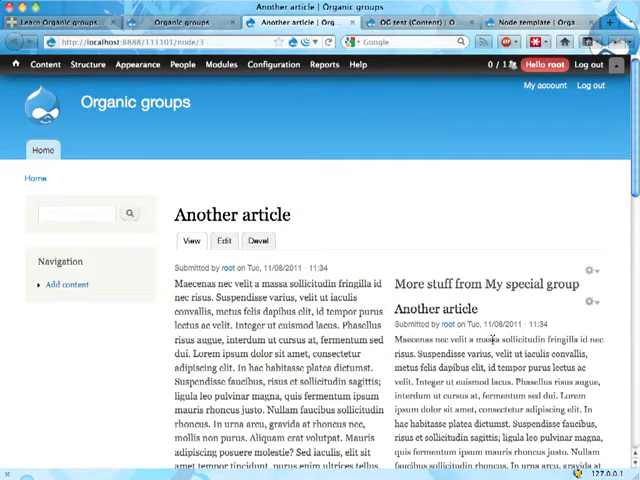
Switch to the OG test view to browse its available contextual filters
{"action": "scroll", "scroll_direction": "down", "scroll_amount": 3}
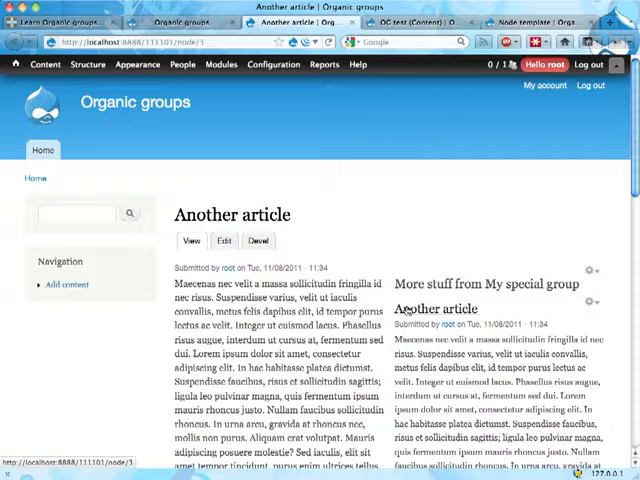
{"action": "left_click", "coordinate": [420, 22]}
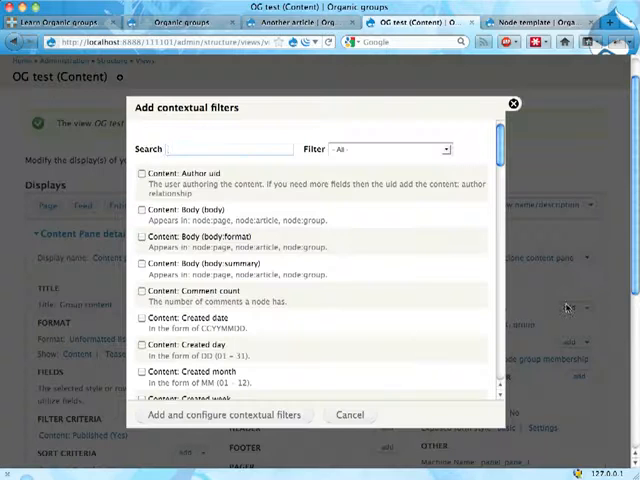
Add a Content: Nid contextual filter with validation enabled that excludes the matching node
{"action": "type", "text": "nid"}
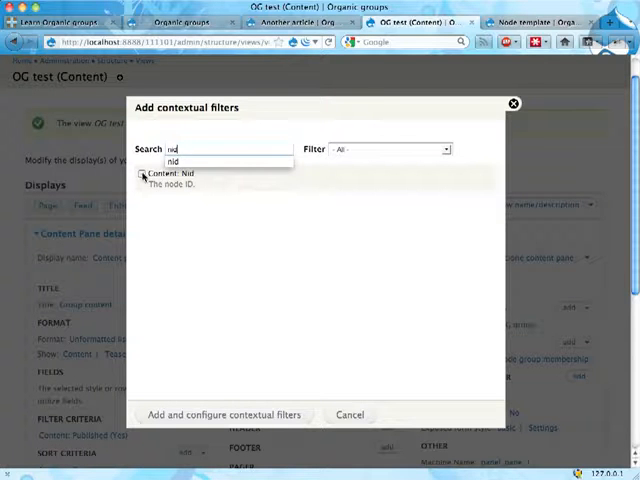
{"action": "left_click", "coordinate": [143, 173]}
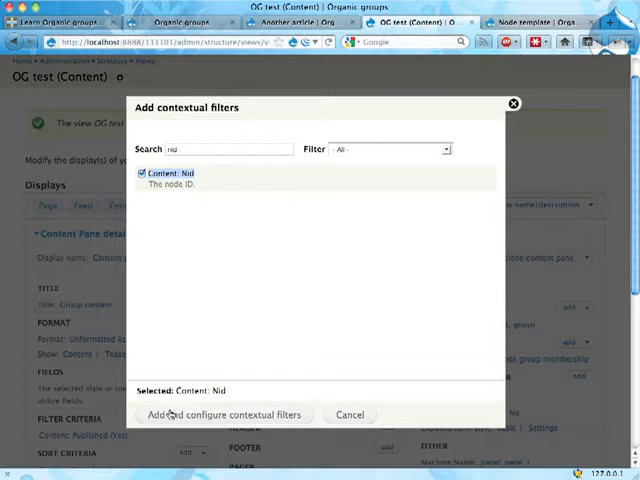
{"action": "left_click", "coordinate": [223, 414]}
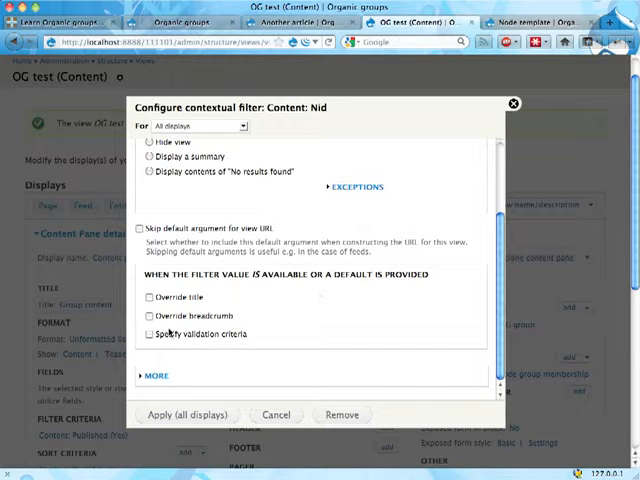
{"action": "left_click", "coordinate": [148, 335]}
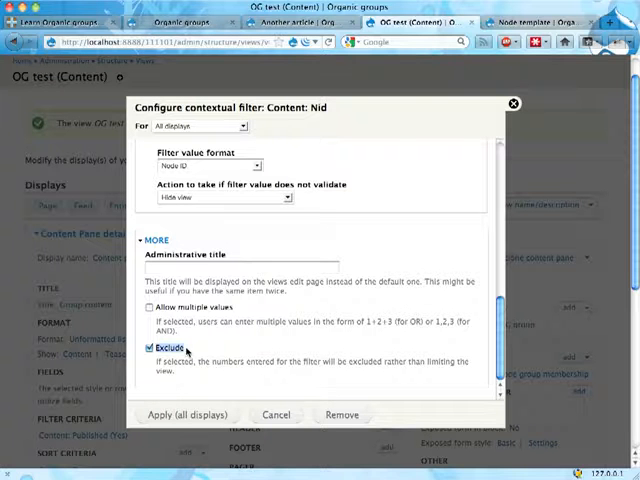
{"action": "left_click", "coordinate": [184, 414]}
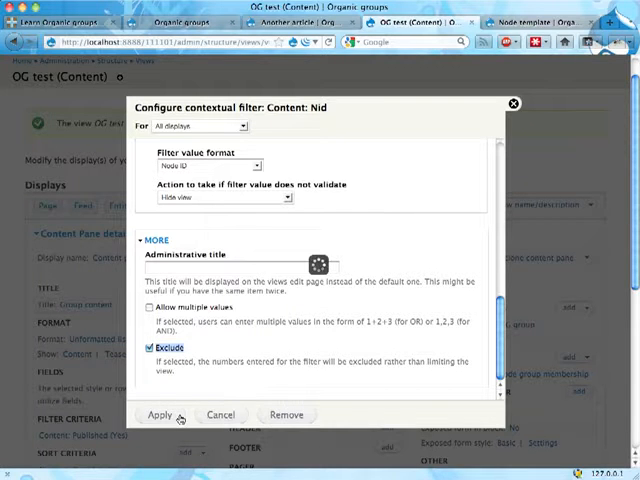
{"action": "left_click", "coordinate": [161, 414]}
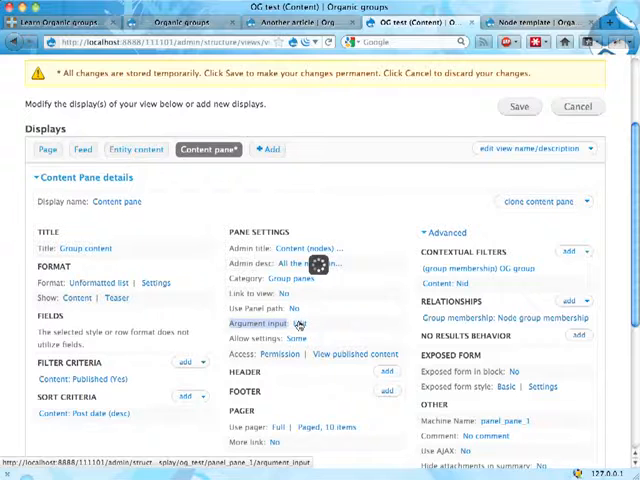
Source the pane's Nid argument from an optional Content ID context
{"action": "left_click", "coordinate": [290, 322]}
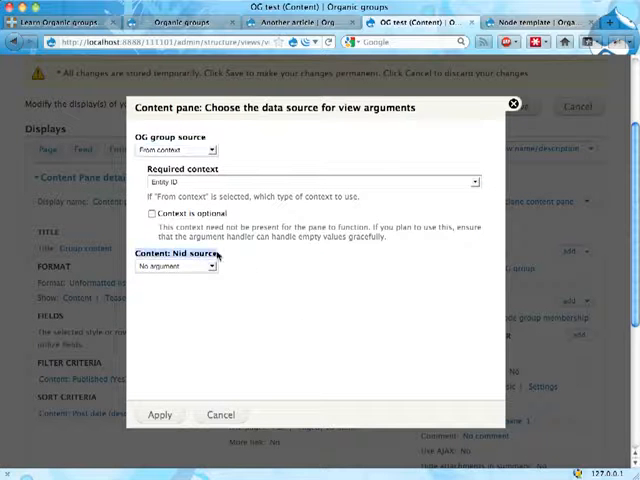
{"action": "left_click", "coordinate": [177, 265]}
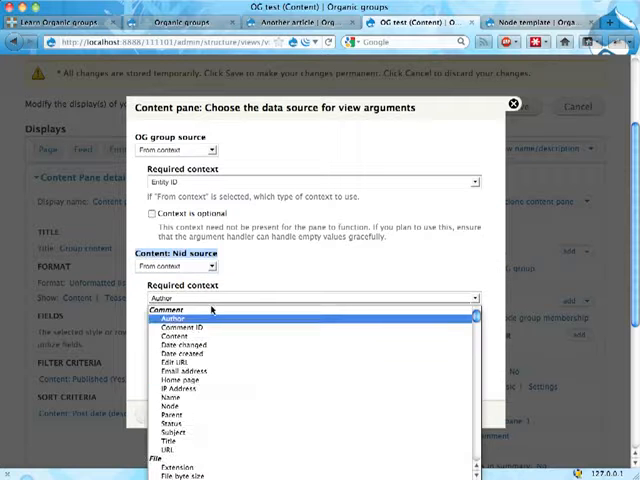
{"action": "scroll", "scroll_direction": "down", "scroll_amount": 3}
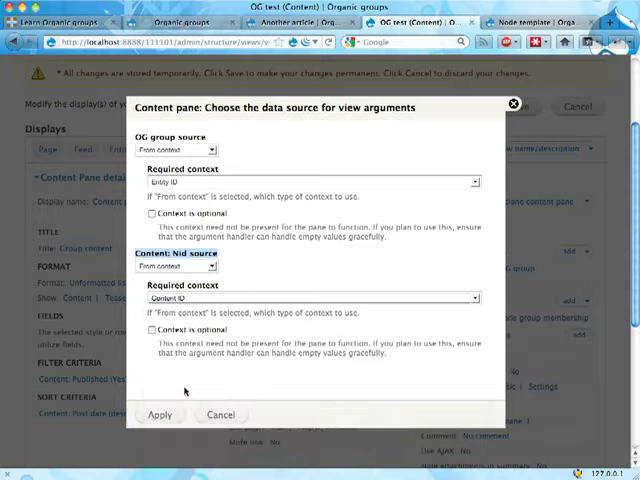
{"action": "left_click", "coordinate": [152, 330]}
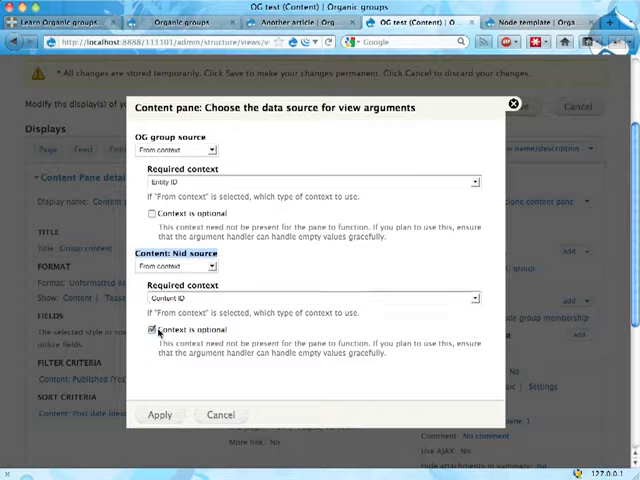
{"action": "left_click", "coordinate": [157, 330]}
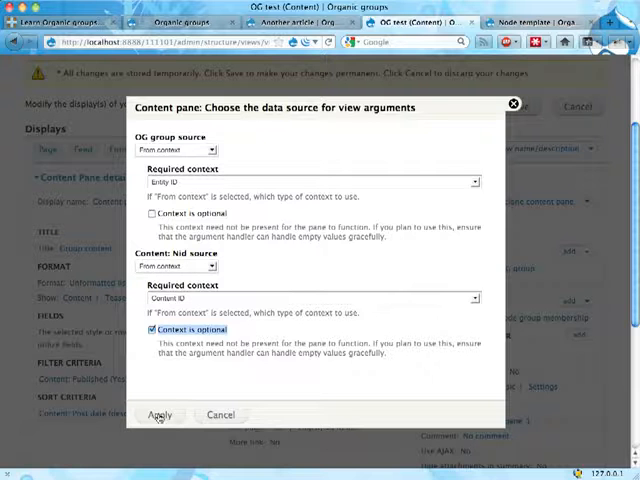
{"action": "left_click", "coordinate": [160, 414]}
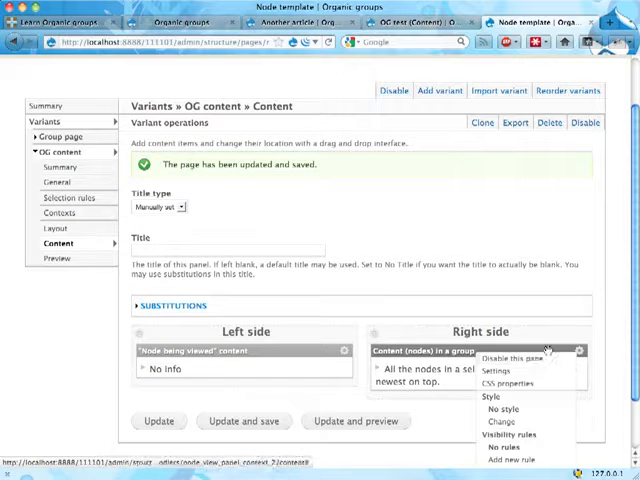
Set the group content pane's Content: Nid to 'Node being viewed' and finish
{"action": "left_click", "coordinate": [496, 370]}
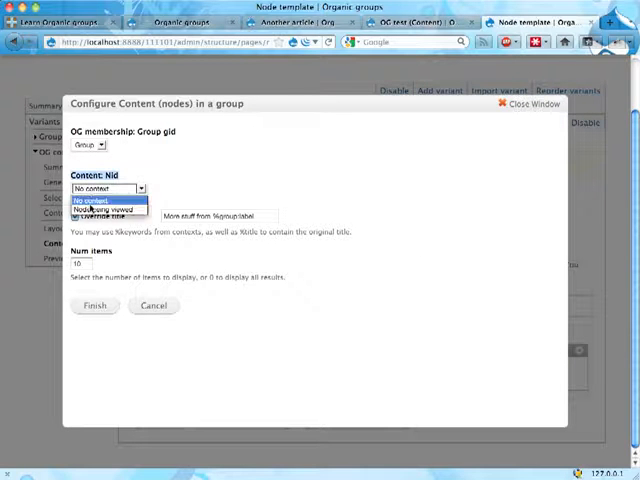
{"action": "left_click", "coordinate": [108, 208]}
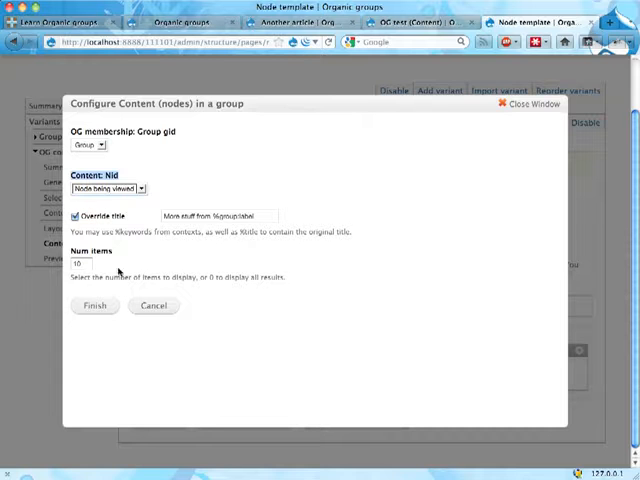
{"action": "left_click", "coordinate": [95, 305]}
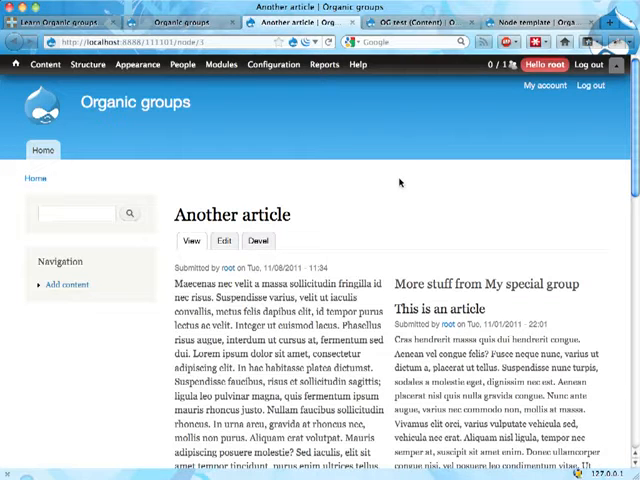
{"action": "scroll", "scroll_direction": "down", "scroll_amount": 3}
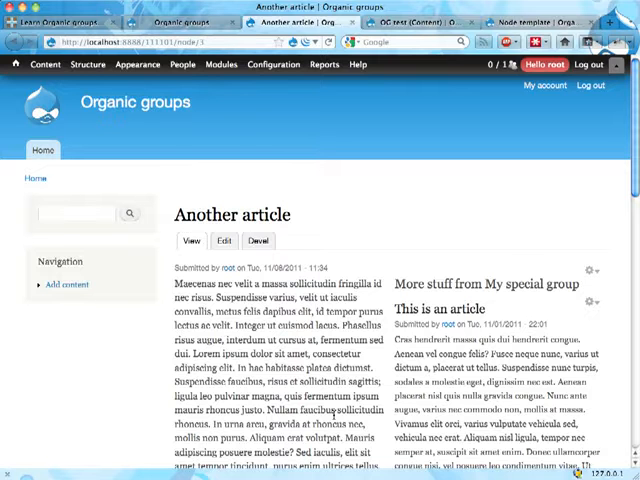
{"action": "scroll", "scroll_direction": "down", "scroll_amount": 3}
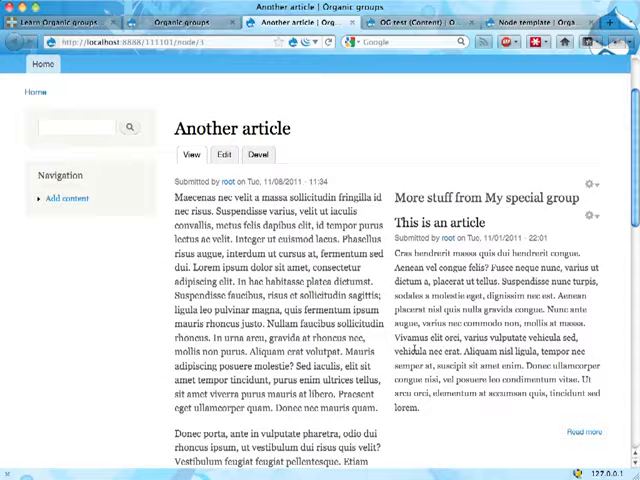